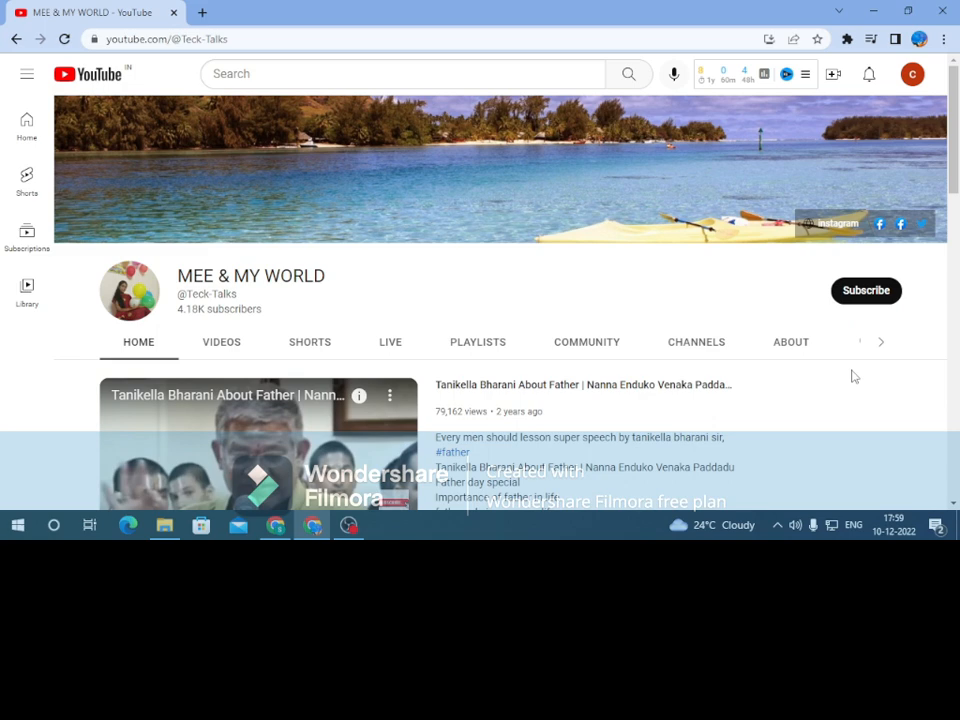
Subscribe to the MEE & MY WORLD YouTube channel.
click(866, 290)
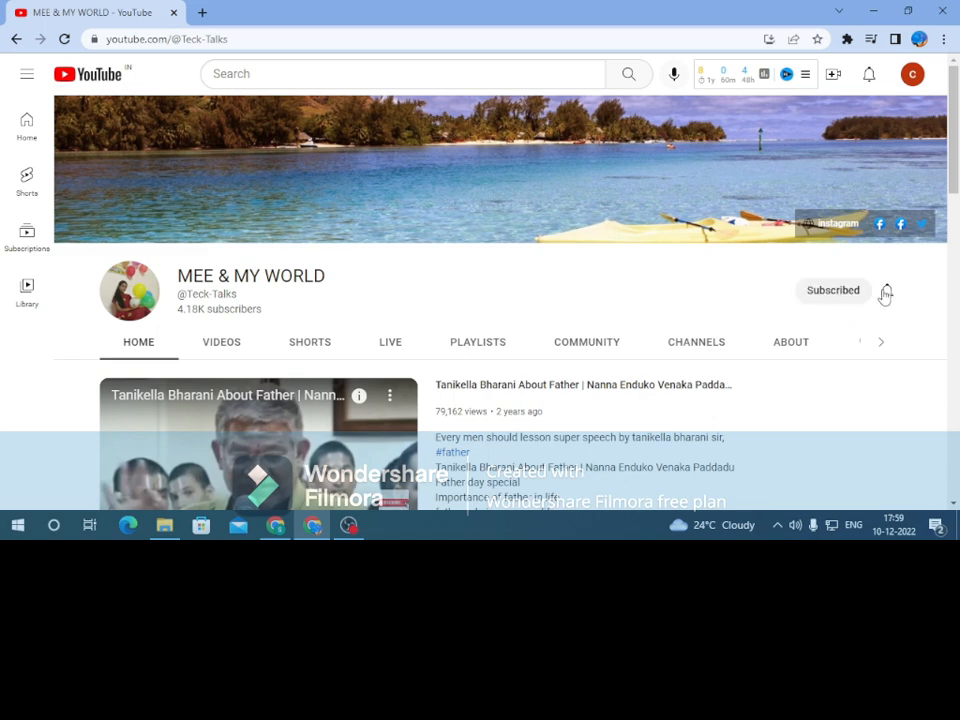
click(884, 290)
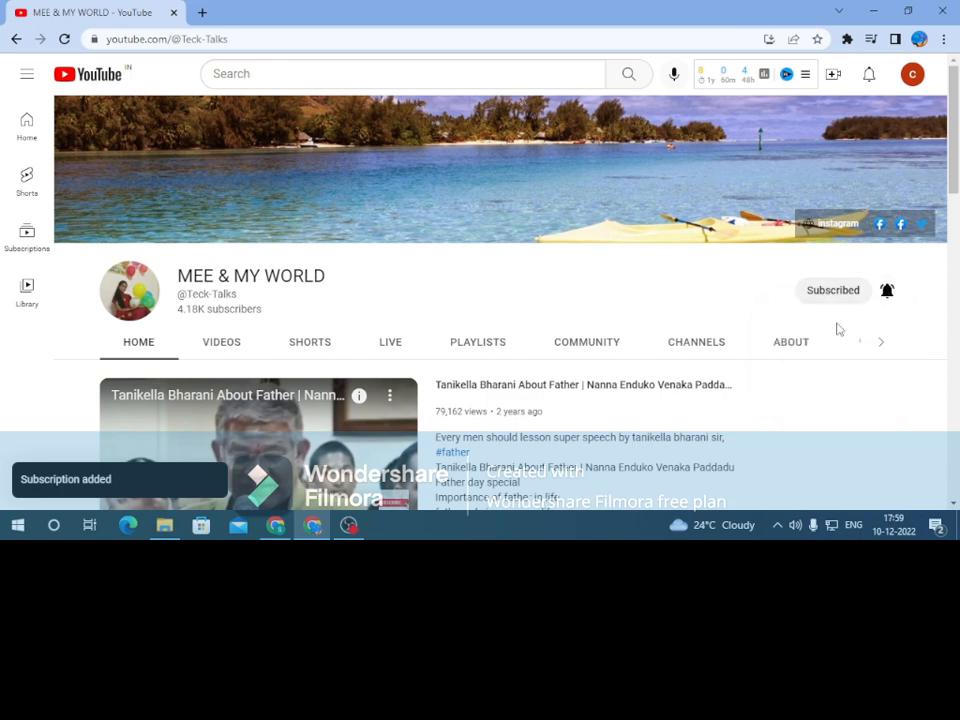
click(886, 290)
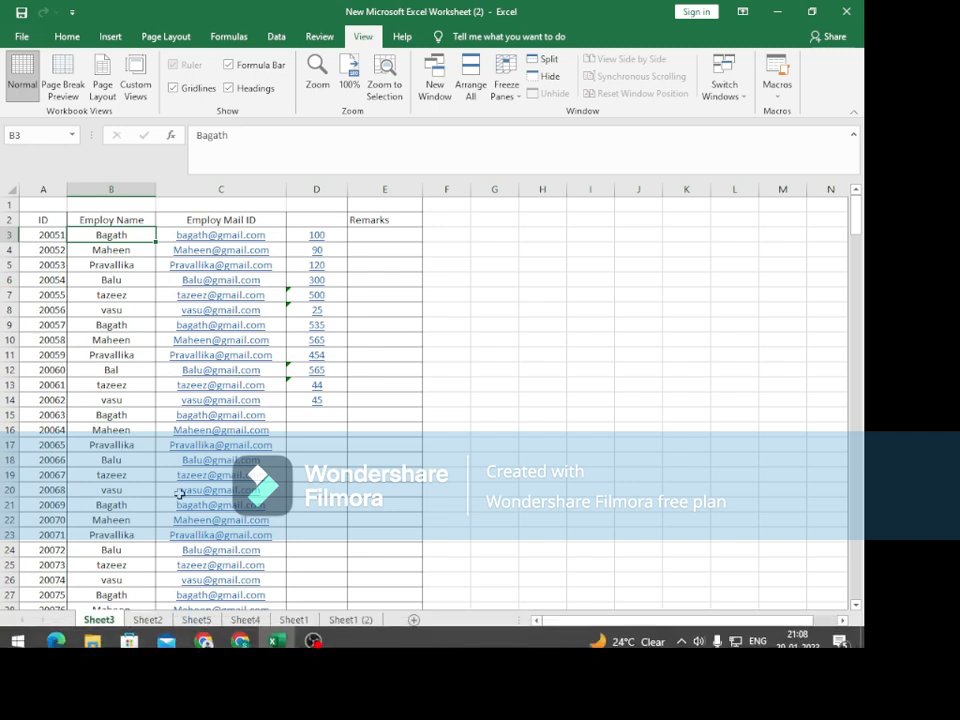
Switch the employee workbook to Sheet2.
click(148, 620)
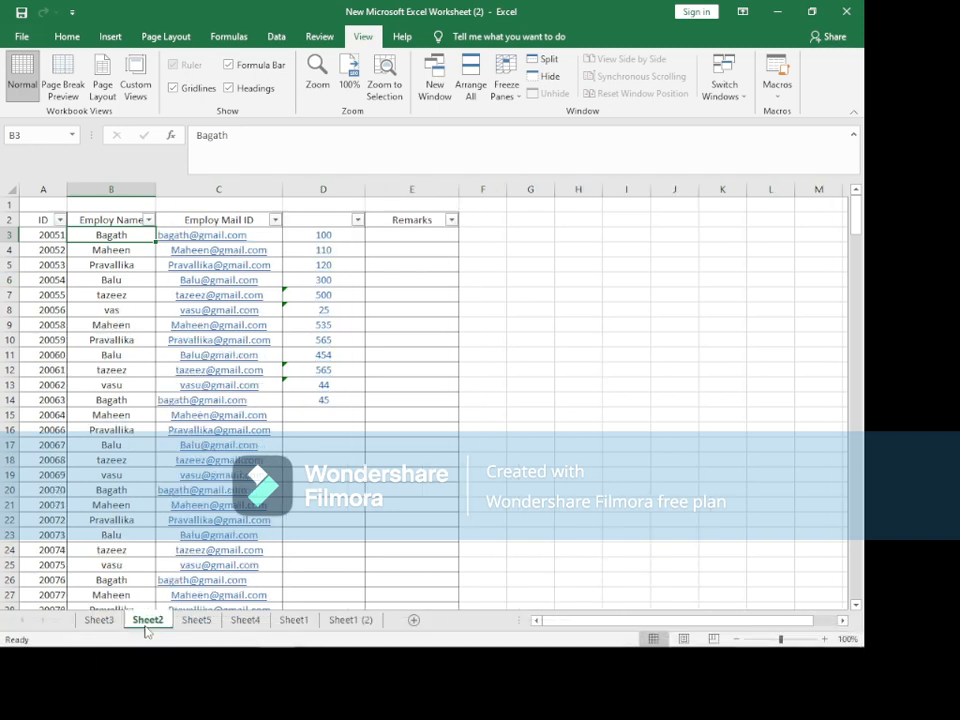
mouse_move(202, 400)
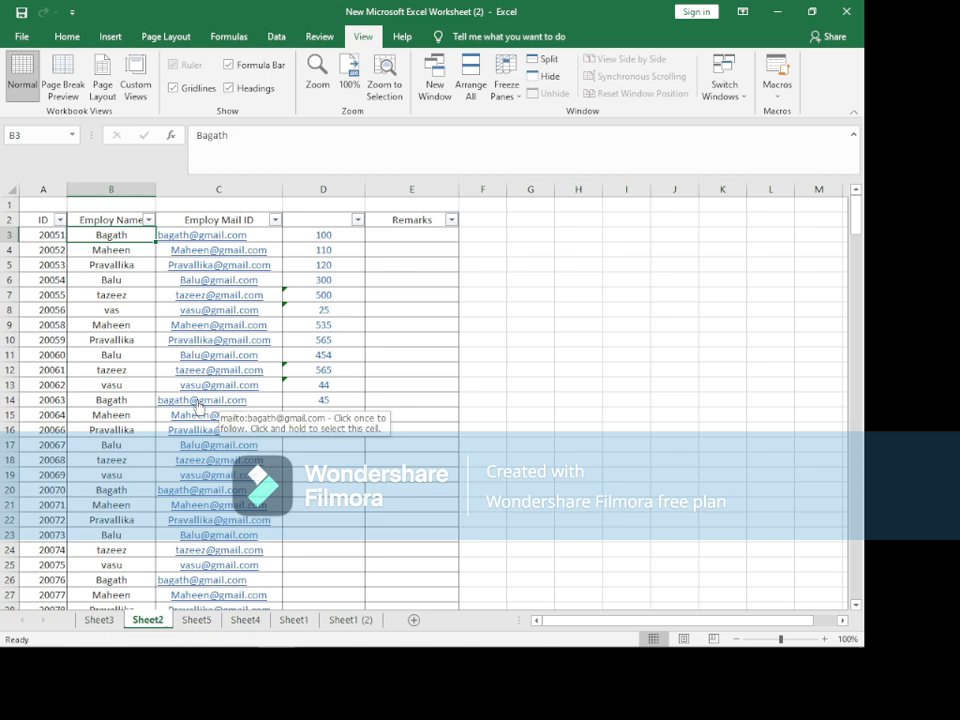
mouse_move(12, 362)
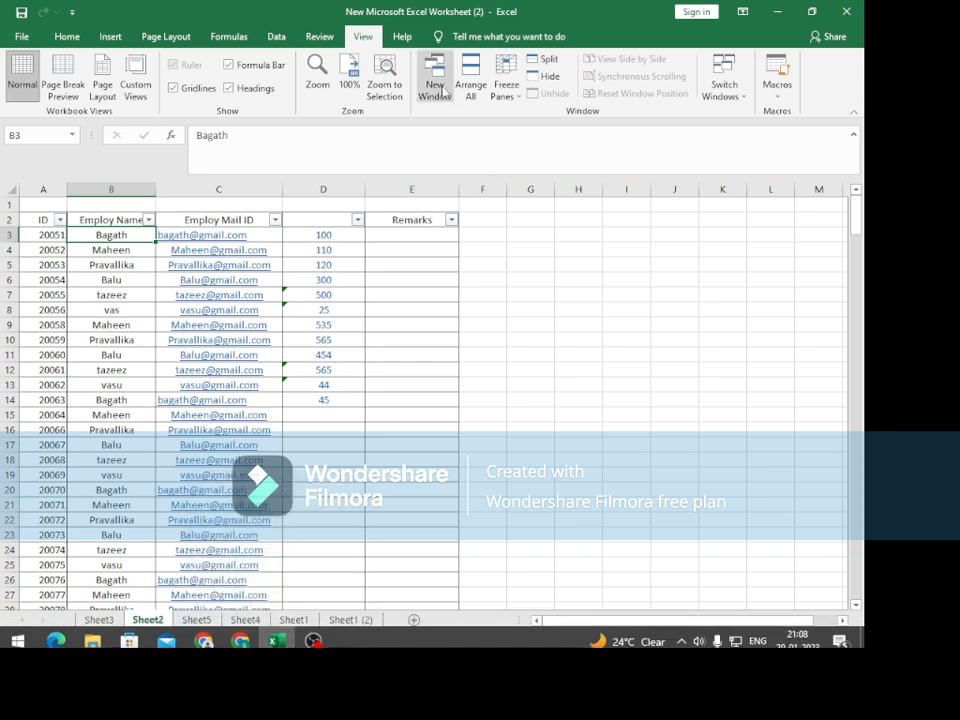
Open a second window of the workbook and arrange both windows vertically side by side.
click(68, 36)
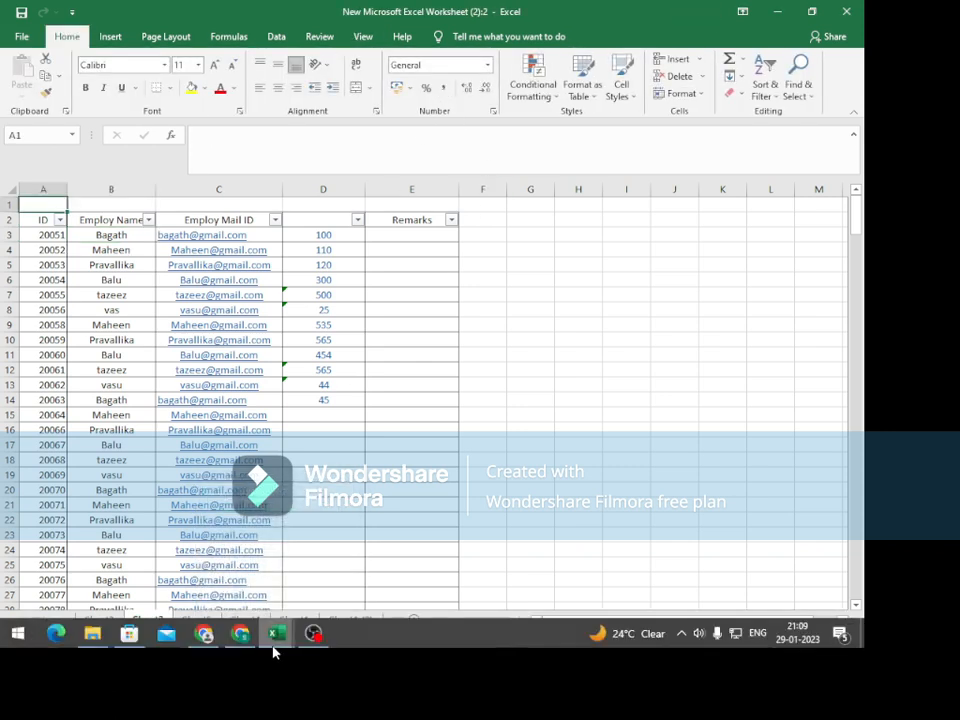
mouse_move(276, 632)
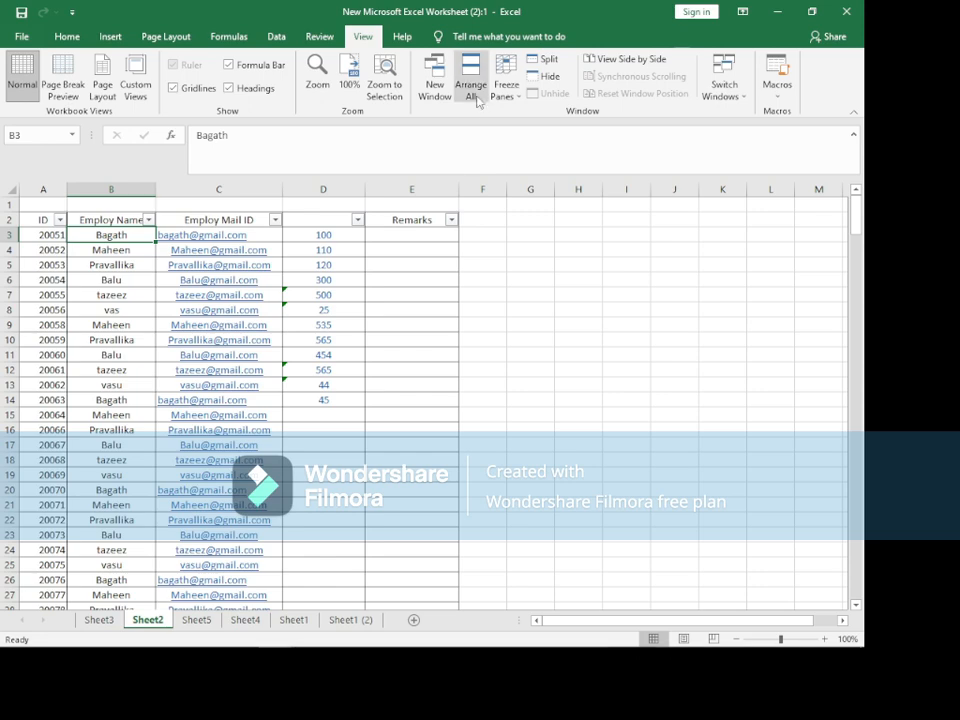
click(470, 76)
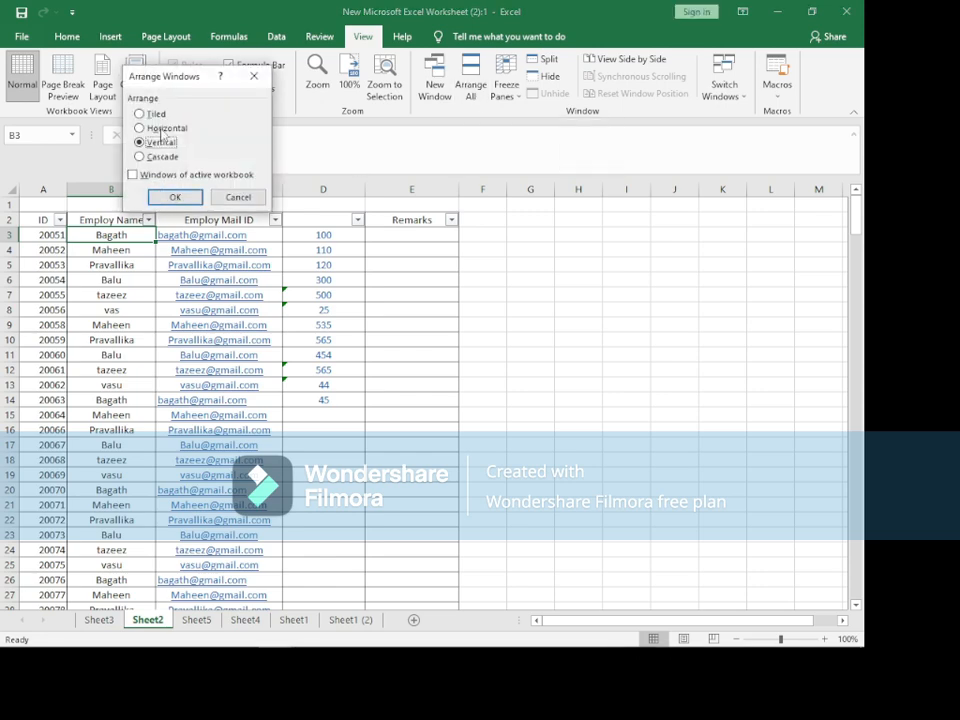
click(174, 198)
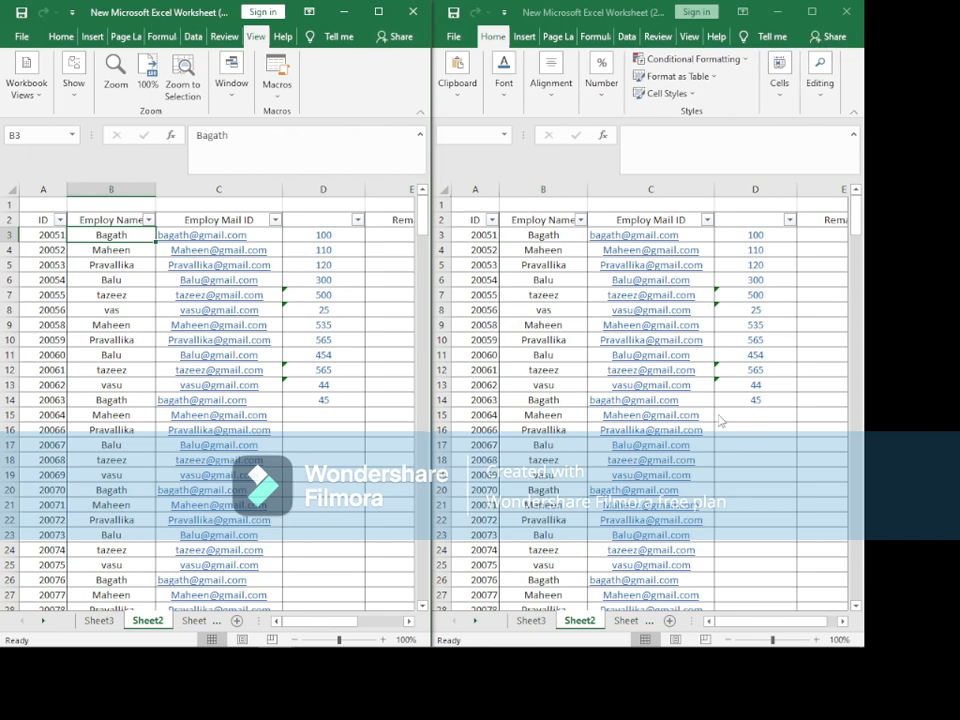
mouse_move(176, 596)
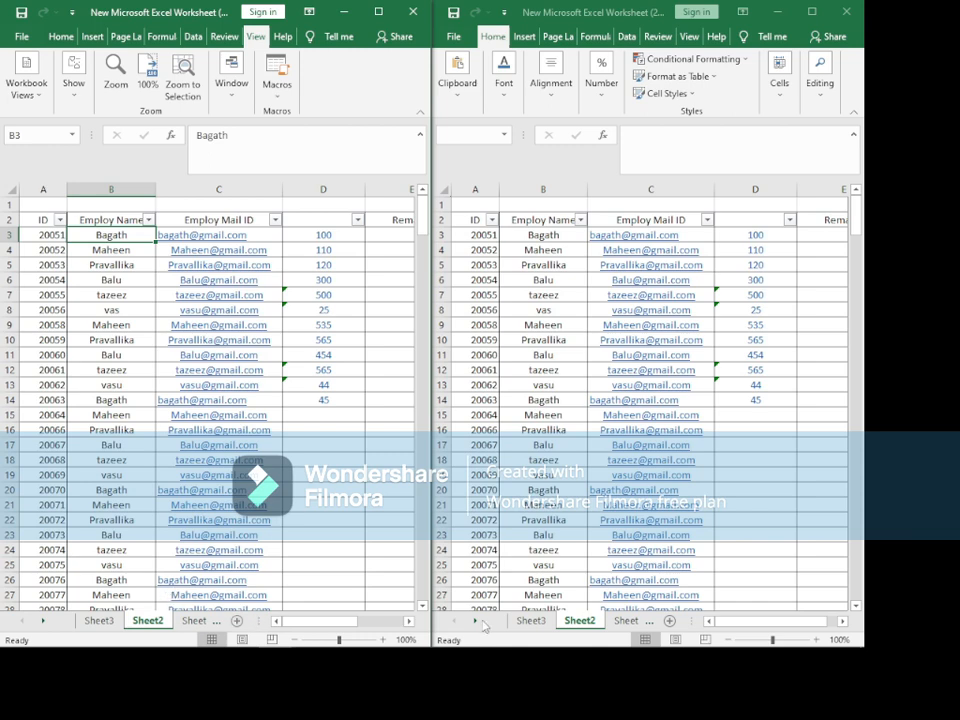
mouse_move(196, 654)
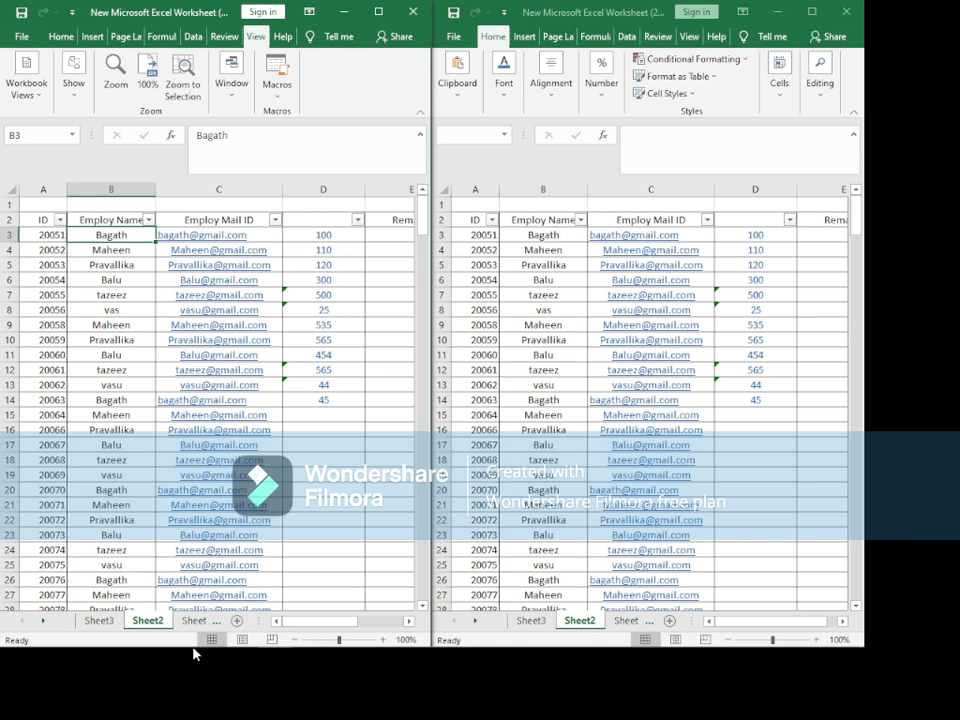
Show Sheet1 in the left window while the right window keeps Sheet2.
click(98, 620)
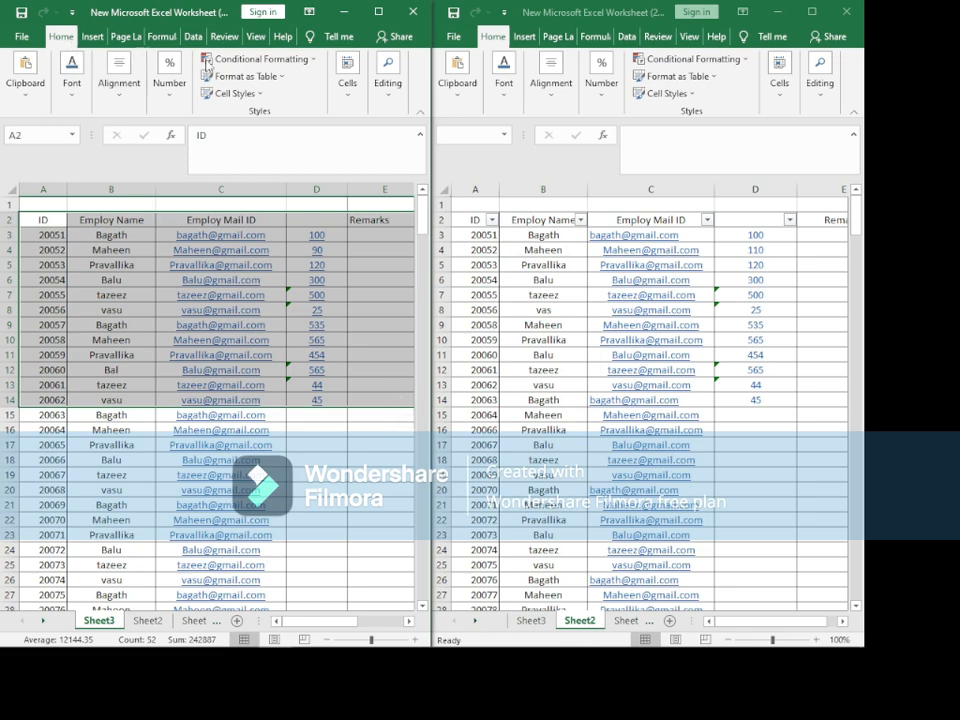
Create a new conditional formatting rule using a formula comparing Sheet1 cells <> Sheet2.
click(258, 60)
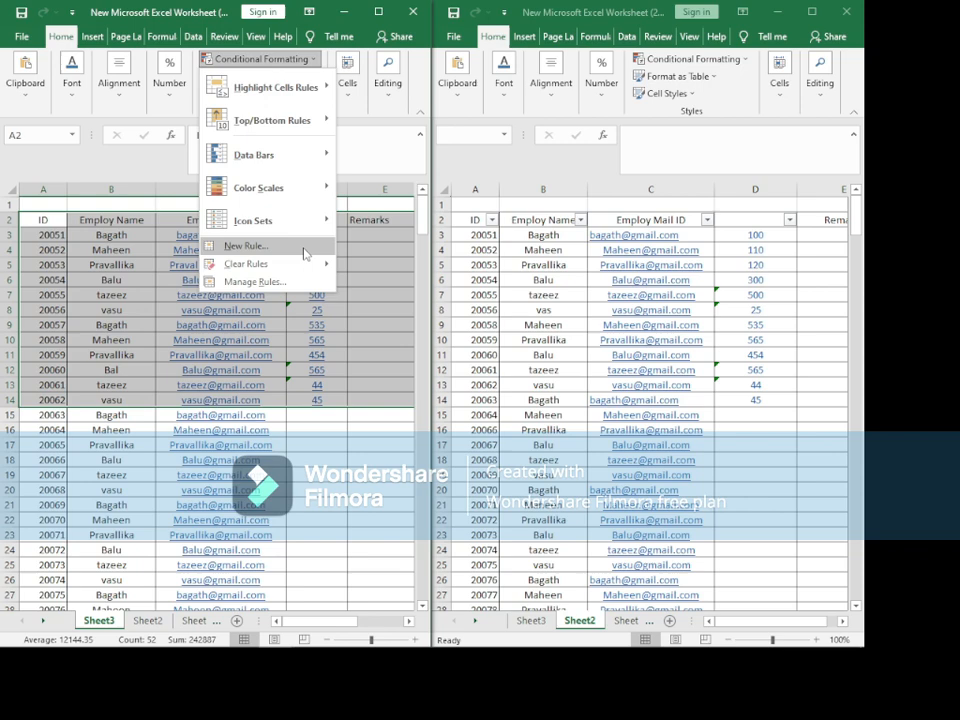
click(242, 244)
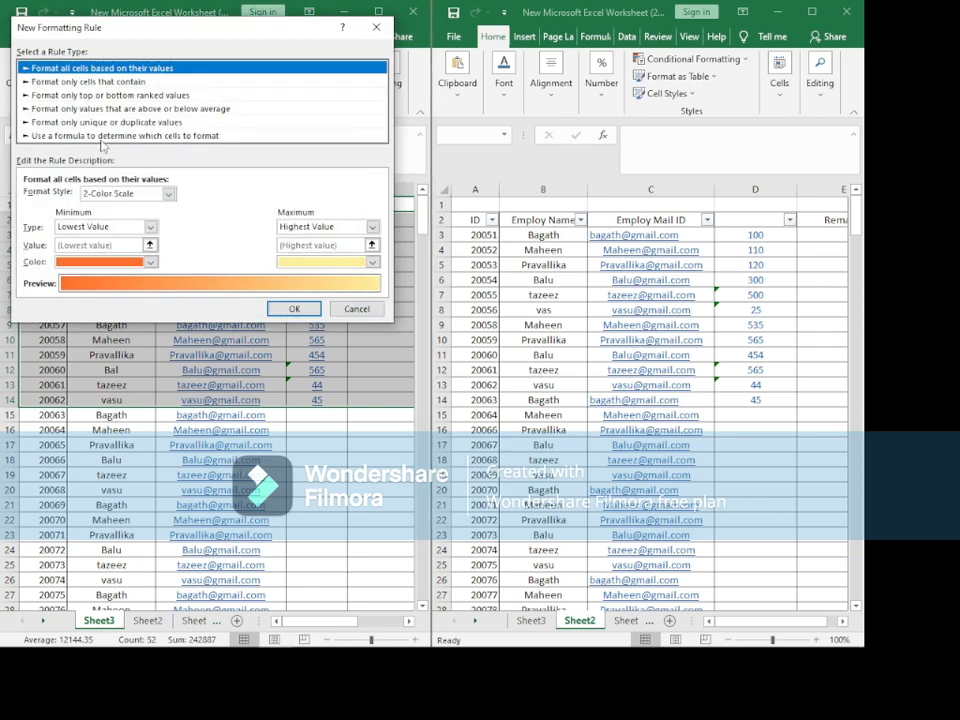
click(122, 136)
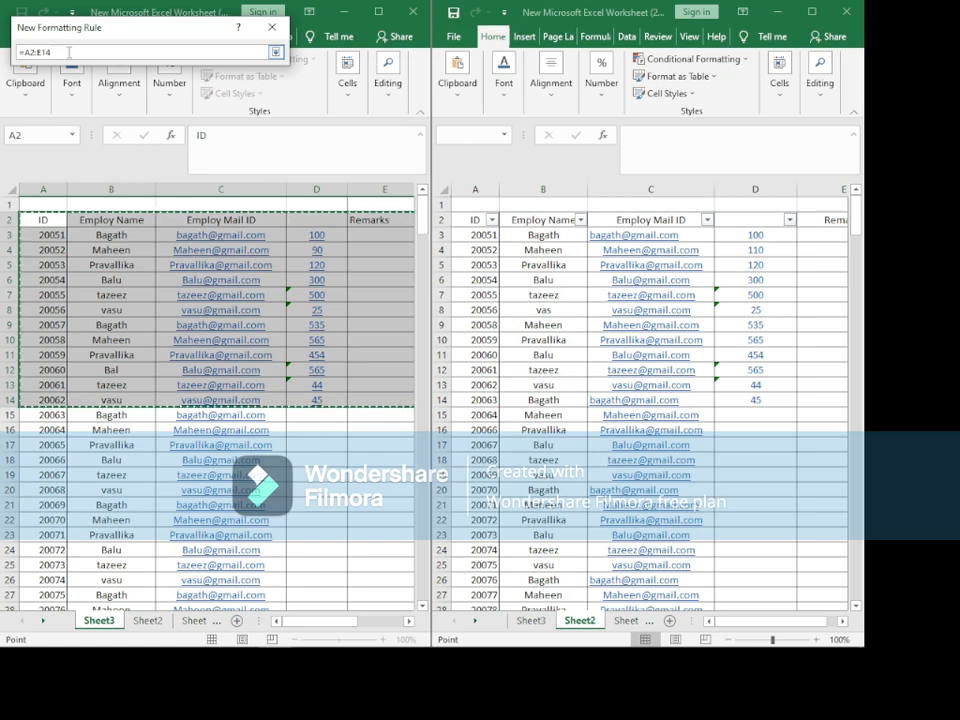
text(<>)
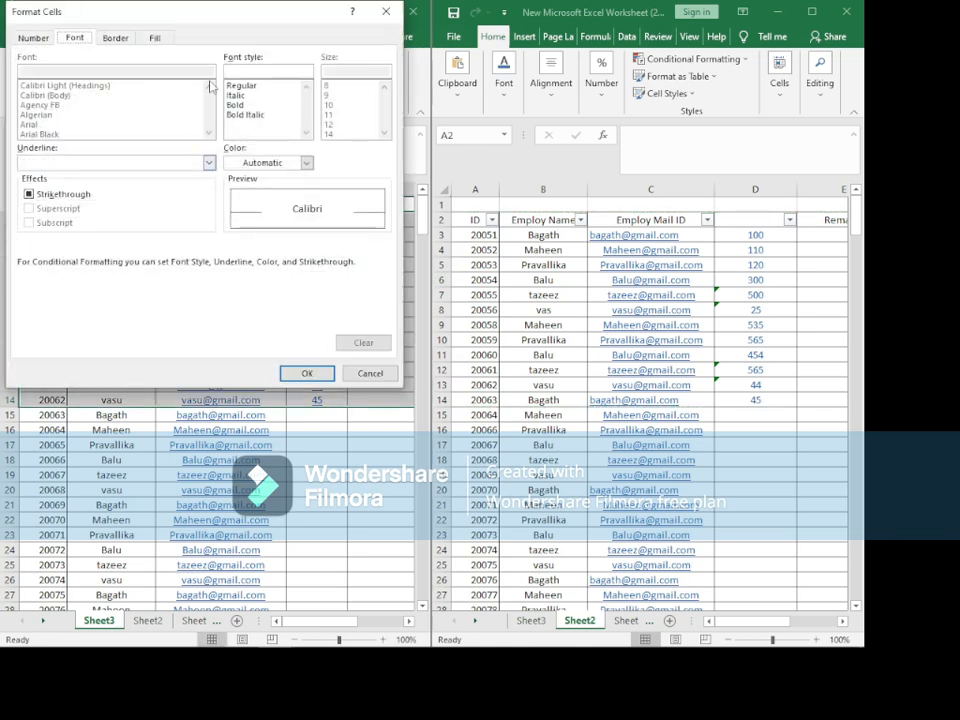
Give the rule a yellow fill with bold red text and confirm the format.
click(154, 36)
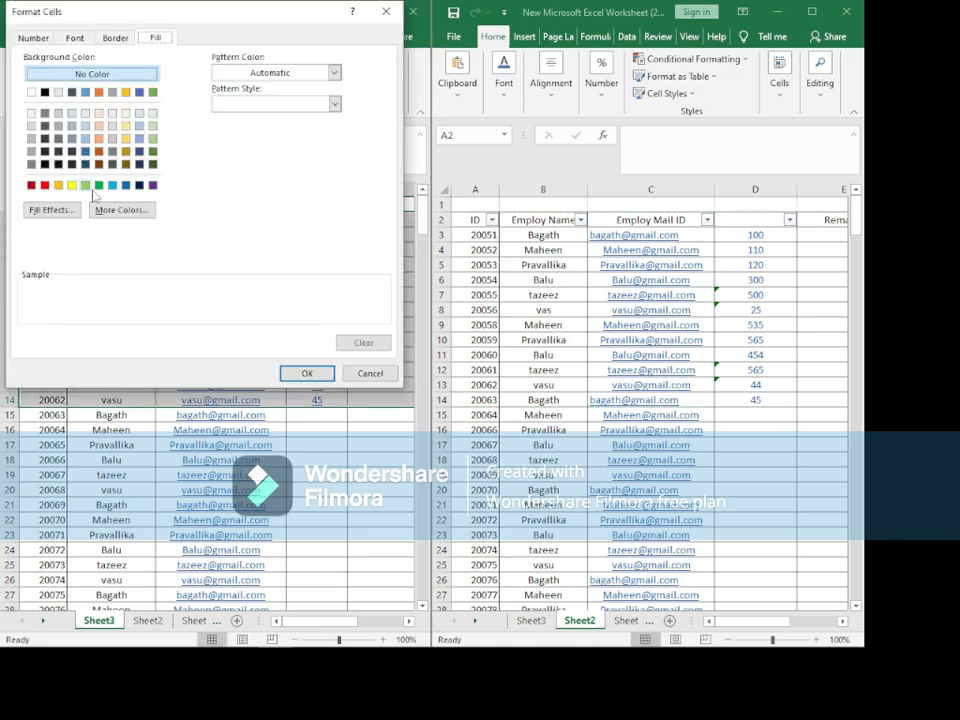
click(72, 184)
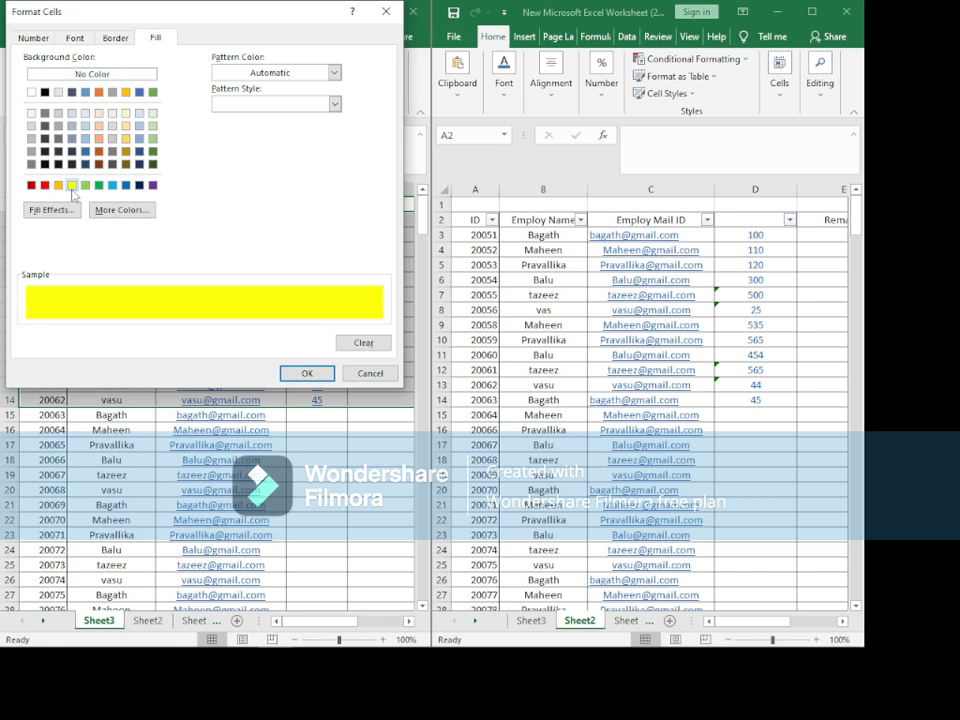
click(74, 36)
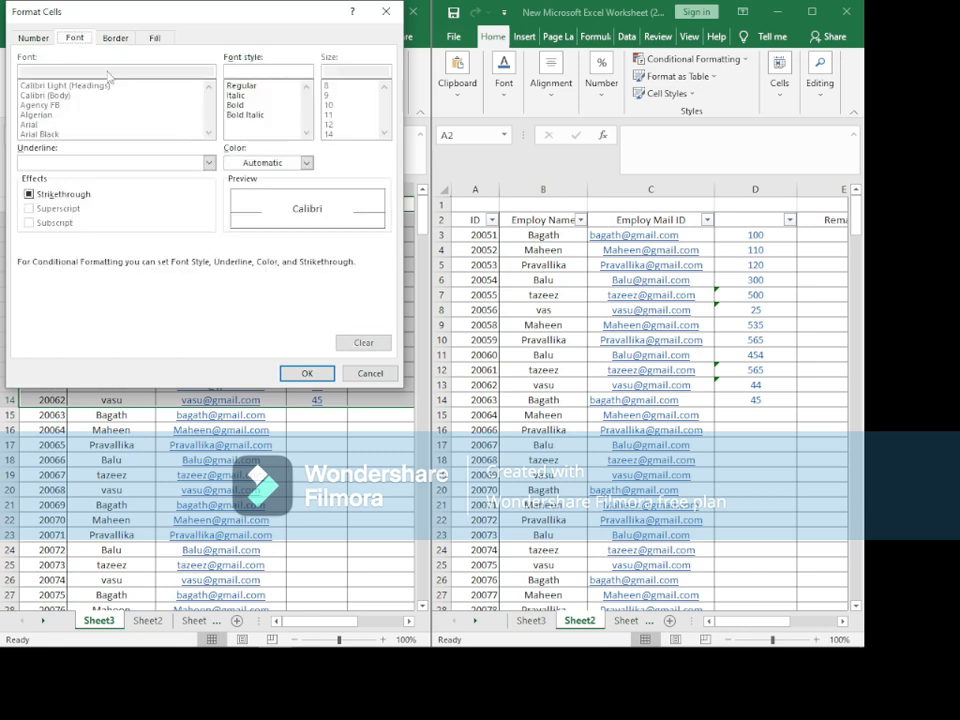
mouse_move(250, 112)
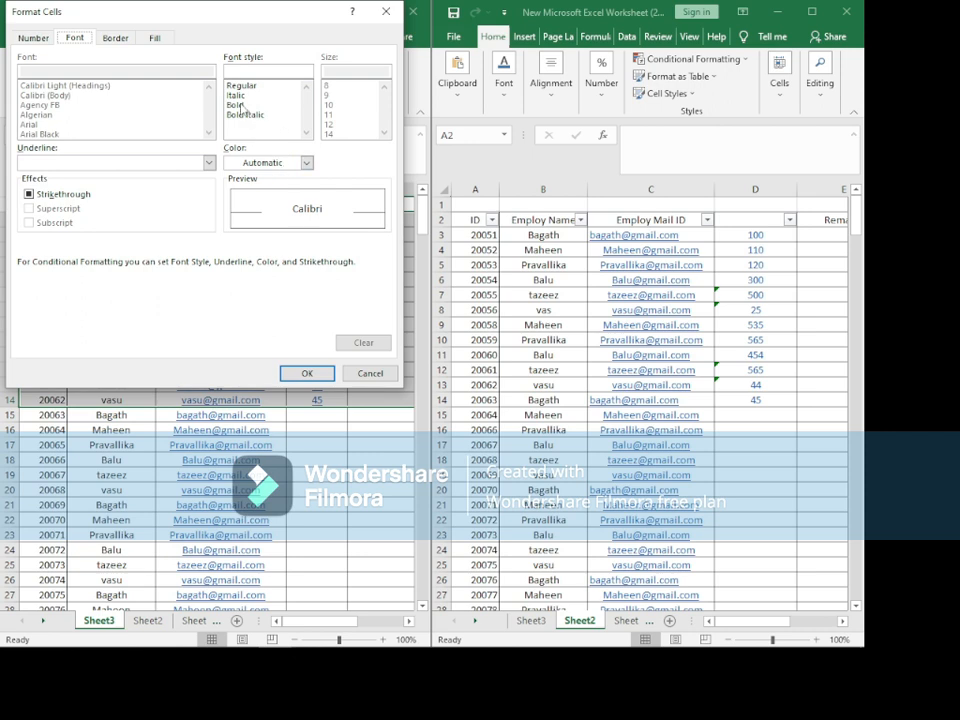
click(236, 104)
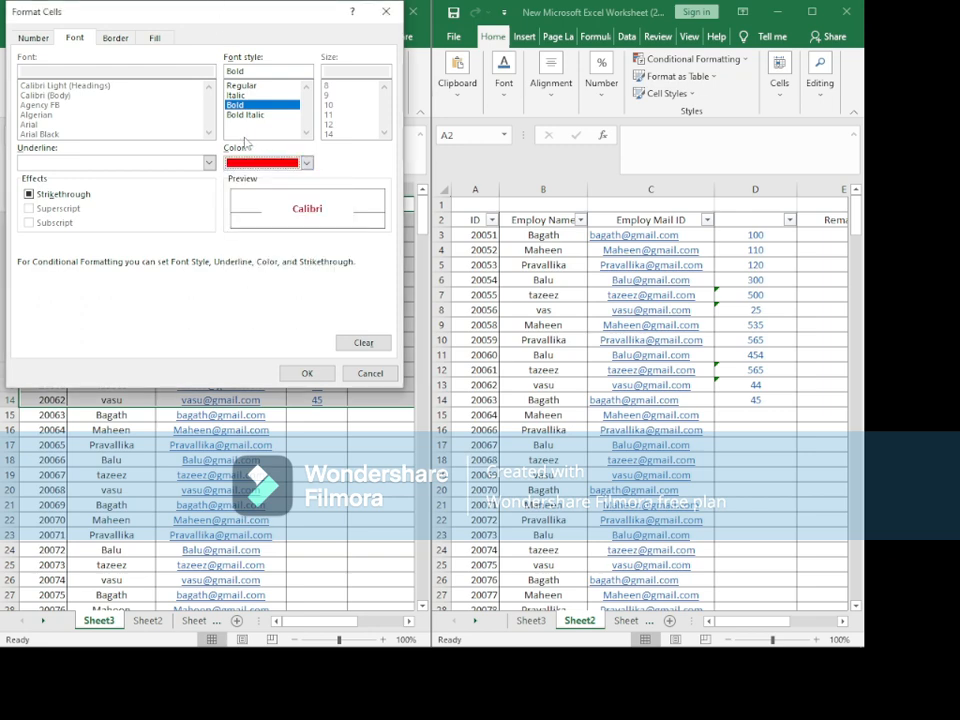
mouse_move(308, 374)
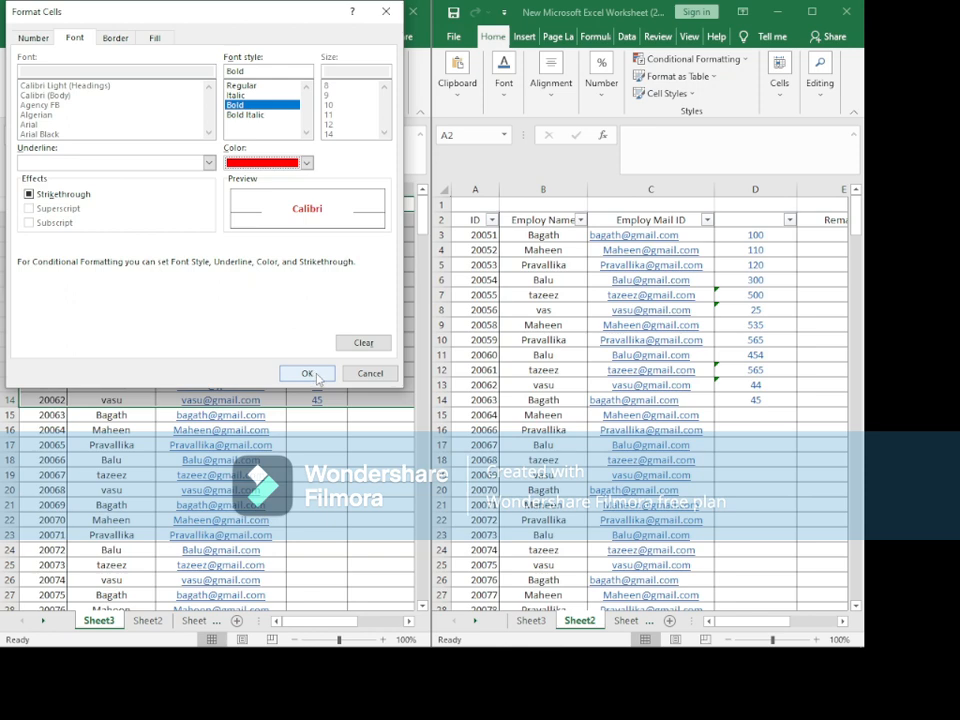
click(308, 374)
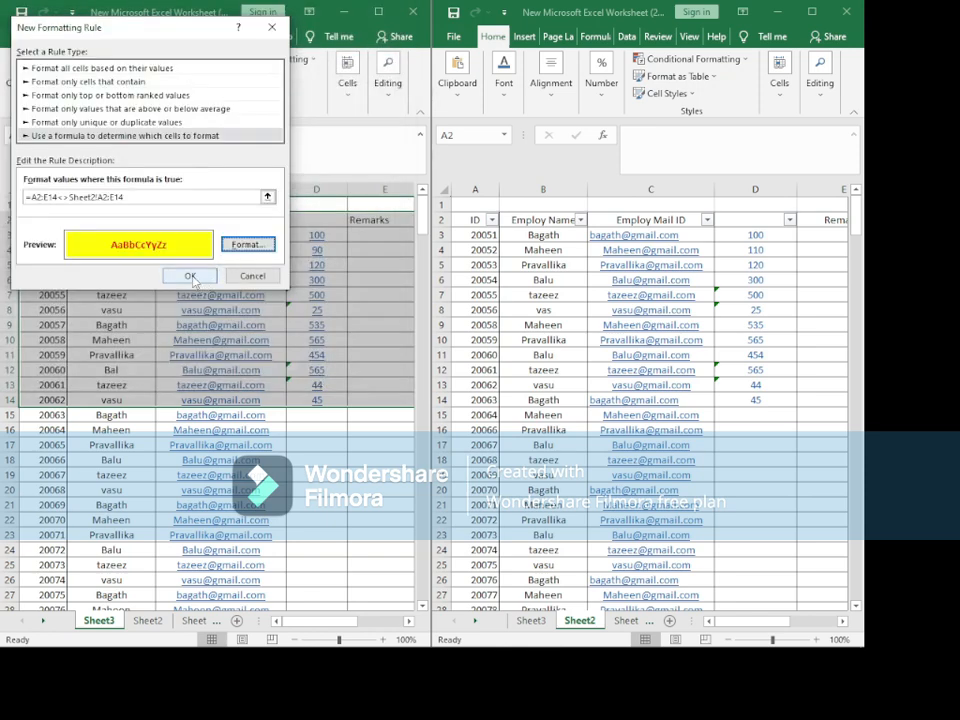
Apply the rule so Sheet1 cells differing from Sheet2 turn yellow with bold red text.
click(190, 276)
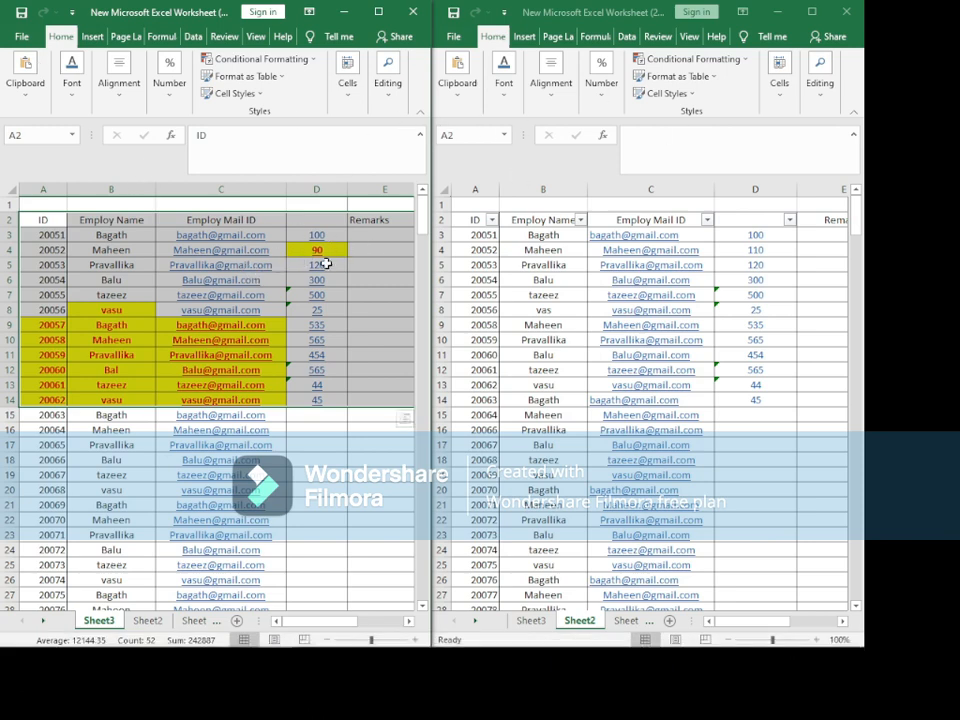
mouse_move(328, 250)
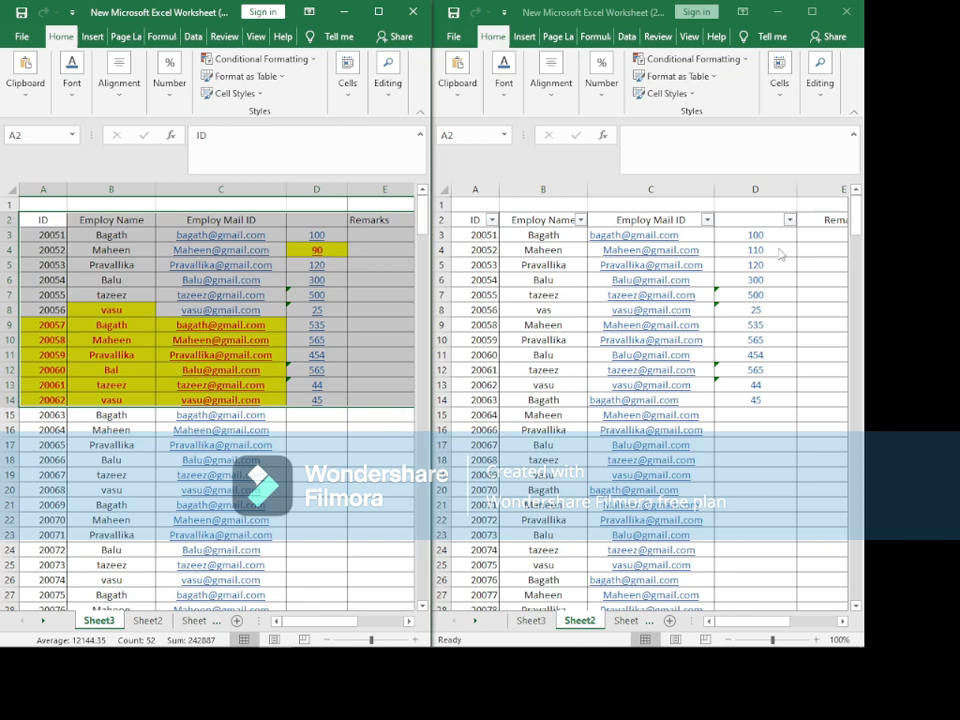
mouse_move(120, 310)
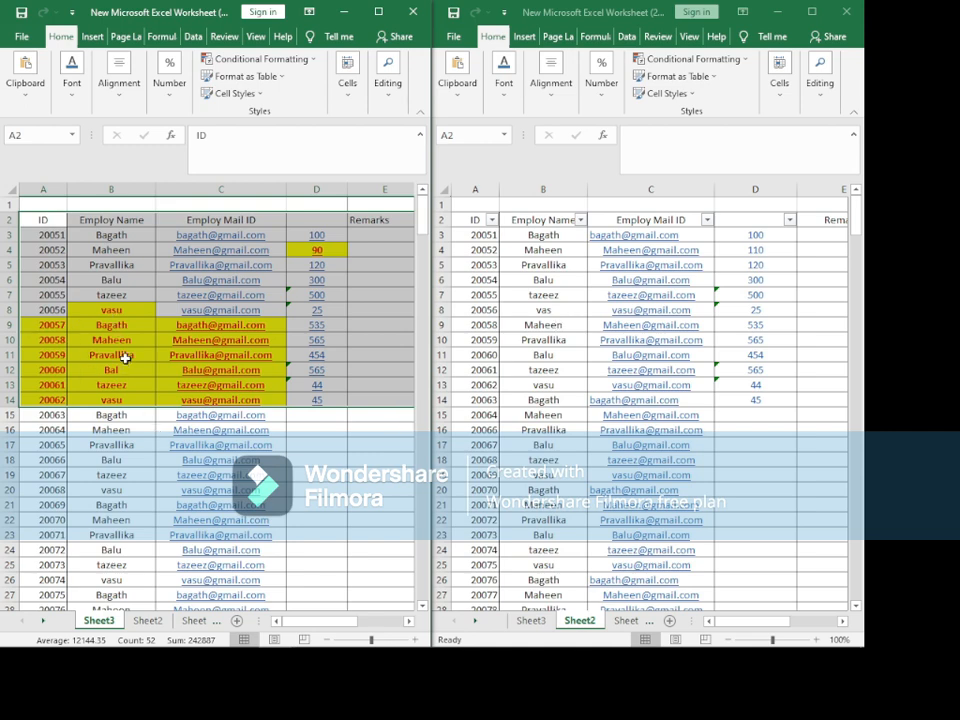
mouse_move(122, 324)
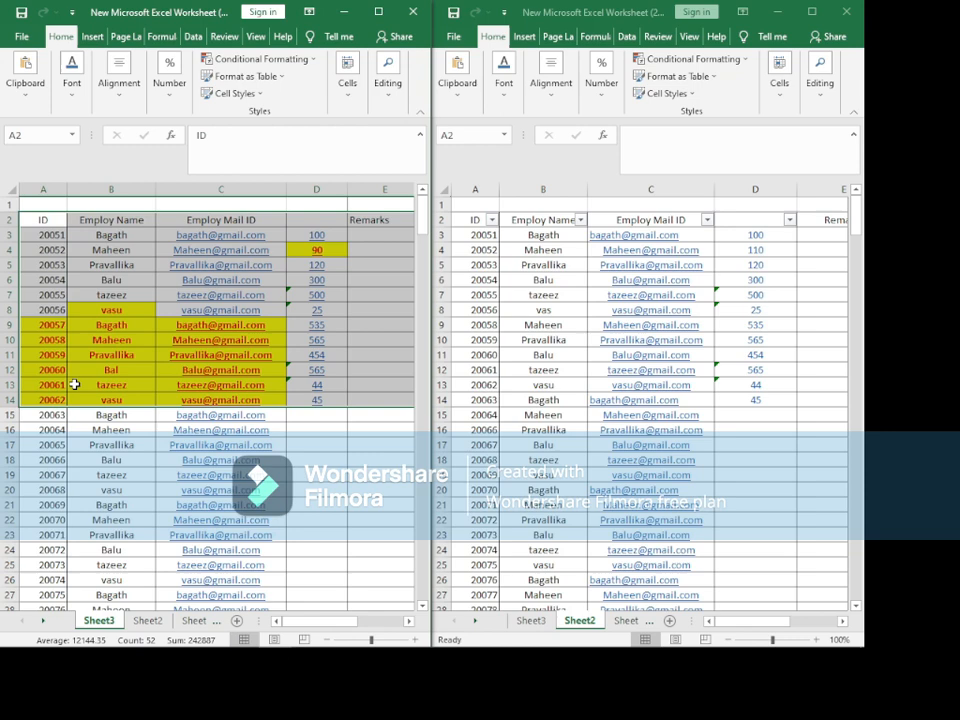
mouse_move(82, 410)
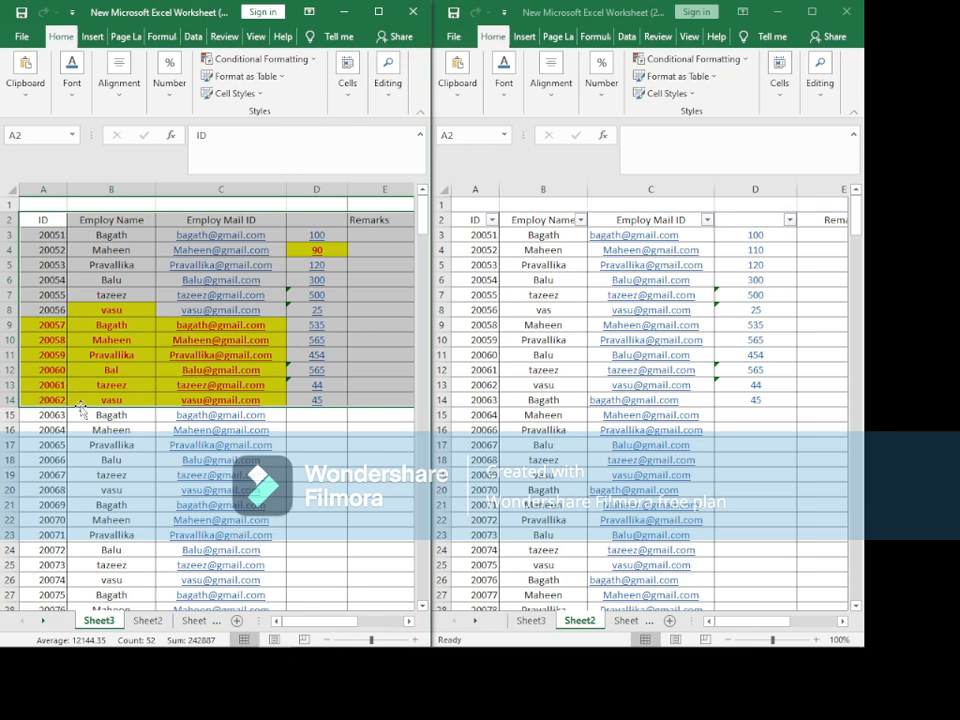